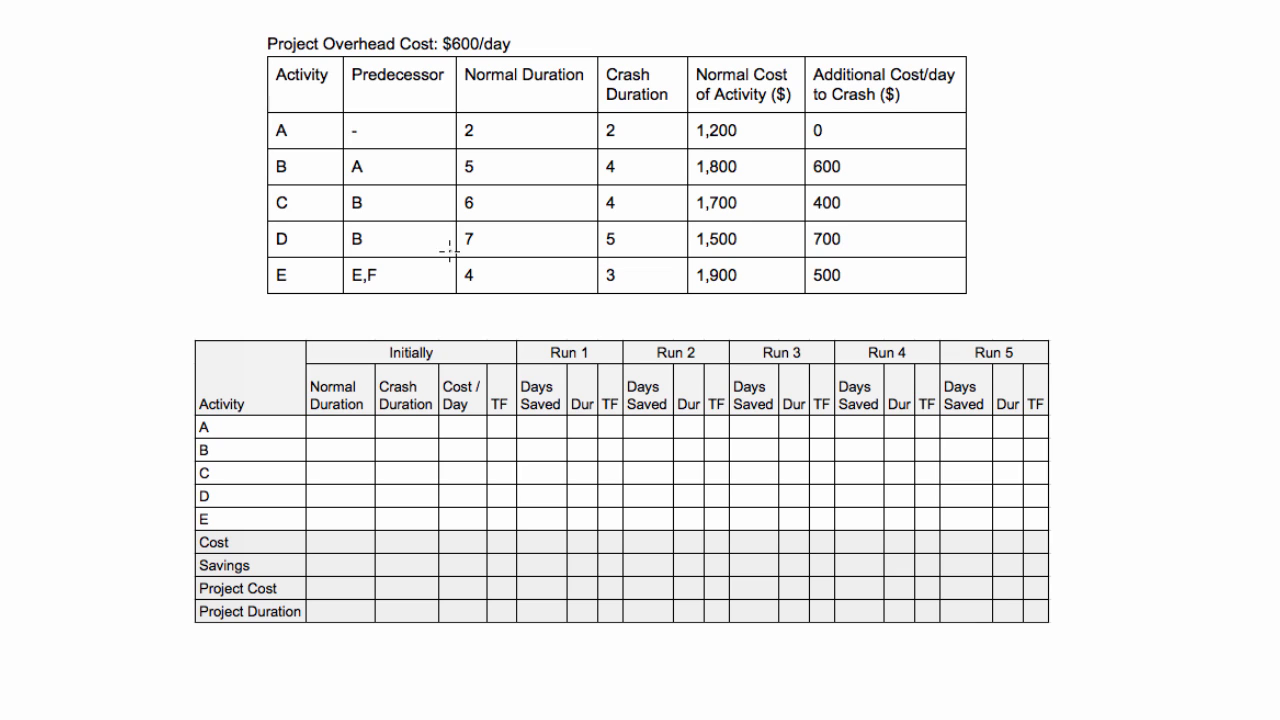
{"action": "mouse_move", "coordinate": [516, 200]}
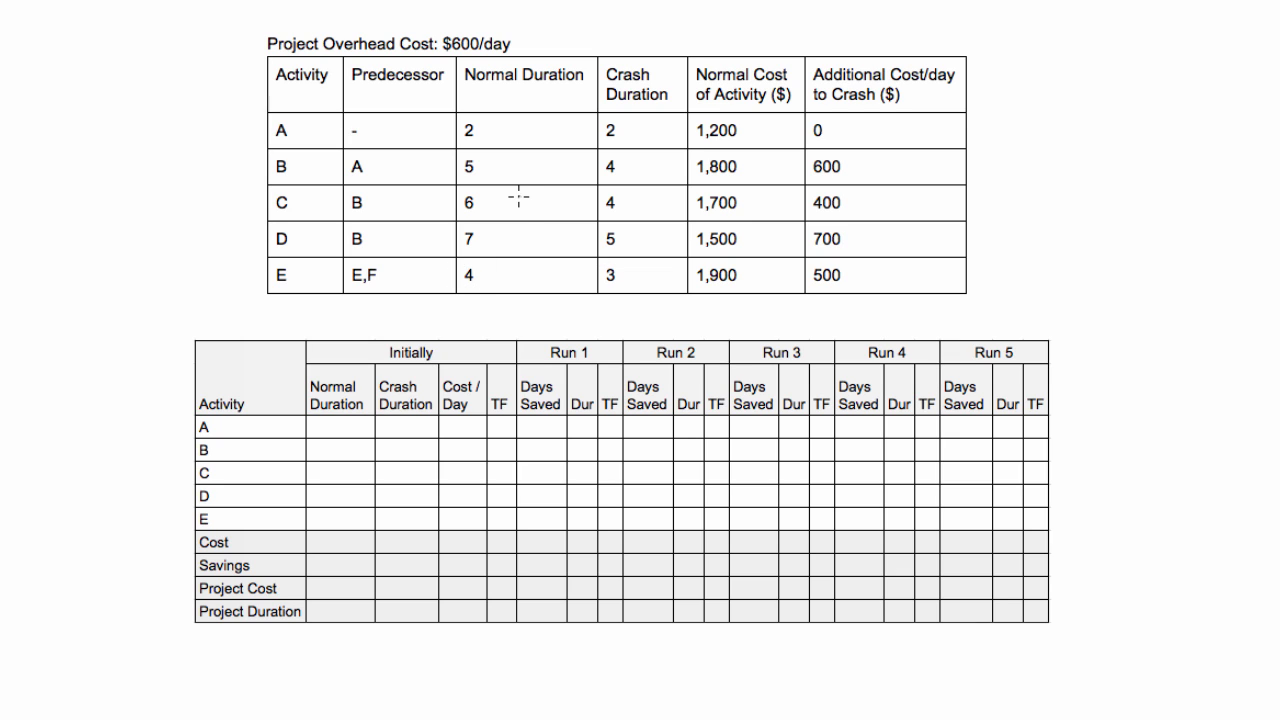
{"action": "mouse_move", "coordinate": [572, 272]}
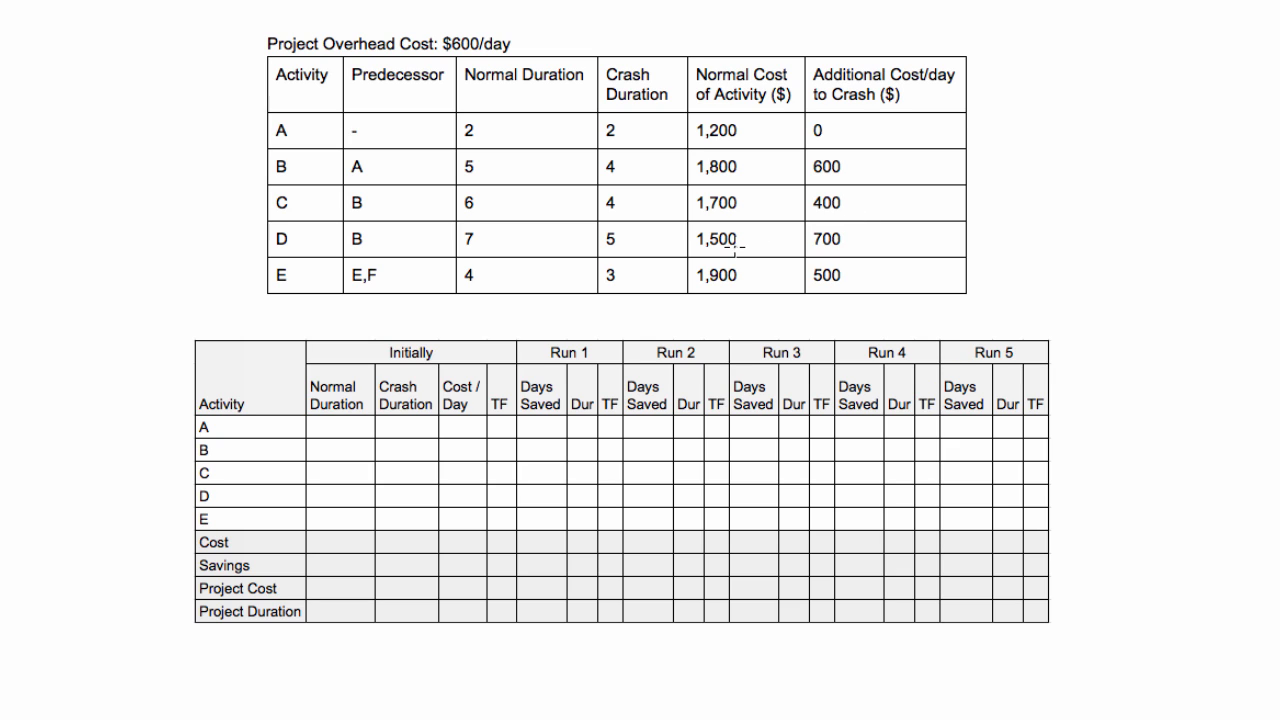
{"action": "mouse_move", "coordinate": [736, 268]}
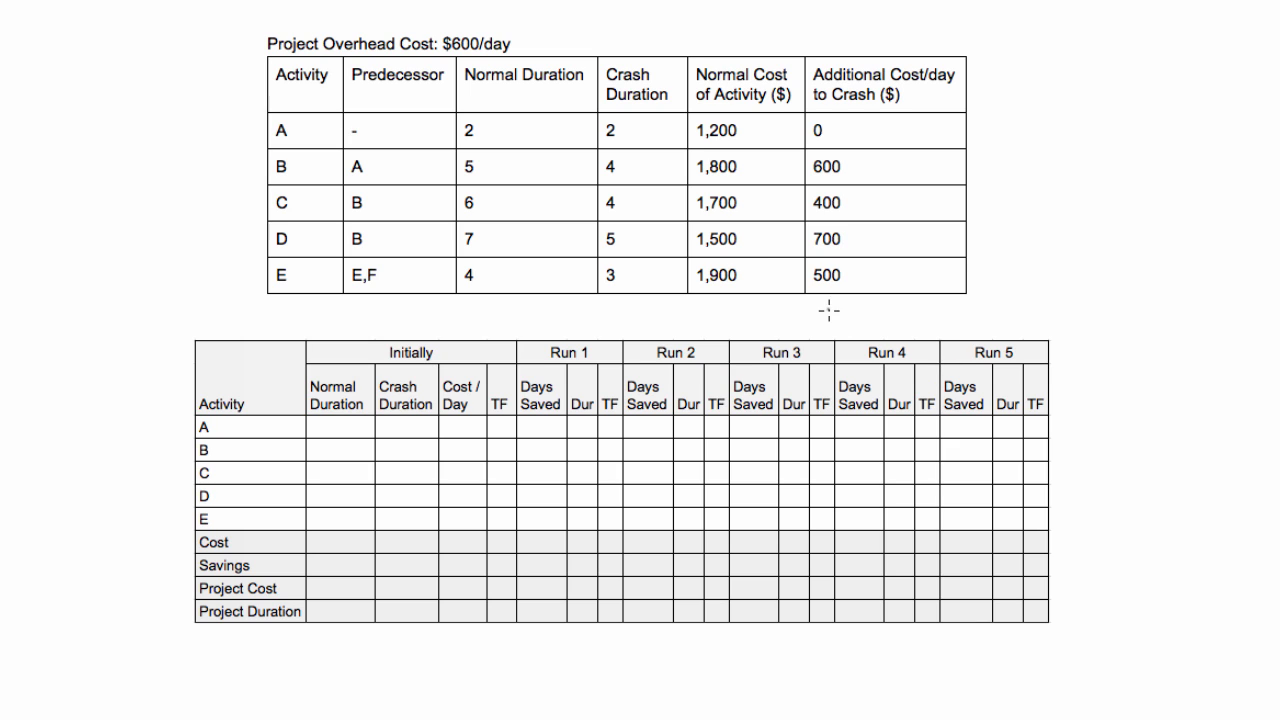
{"action": "mouse_move", "coordinate": [784, 204]}
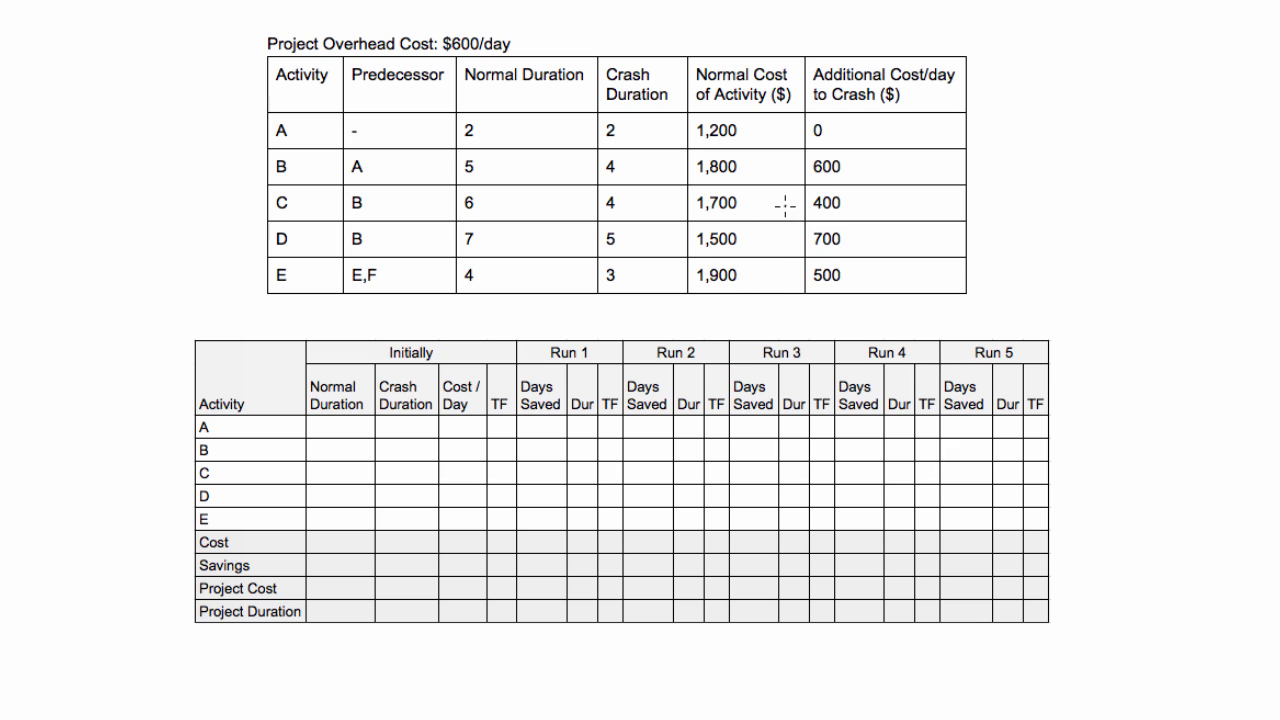
{"action": "mouse_move", "coordinate": [400, 124]}
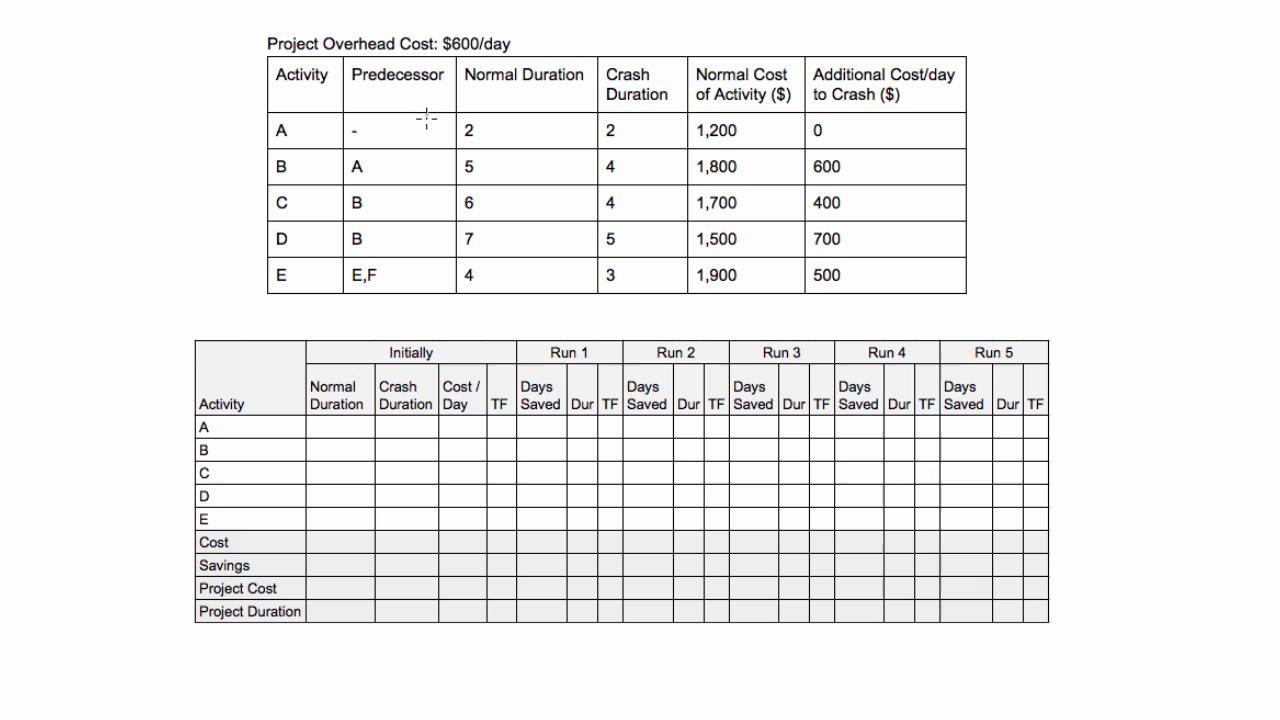
{"action": "mouse_move", "coordinate": [592, 132]}
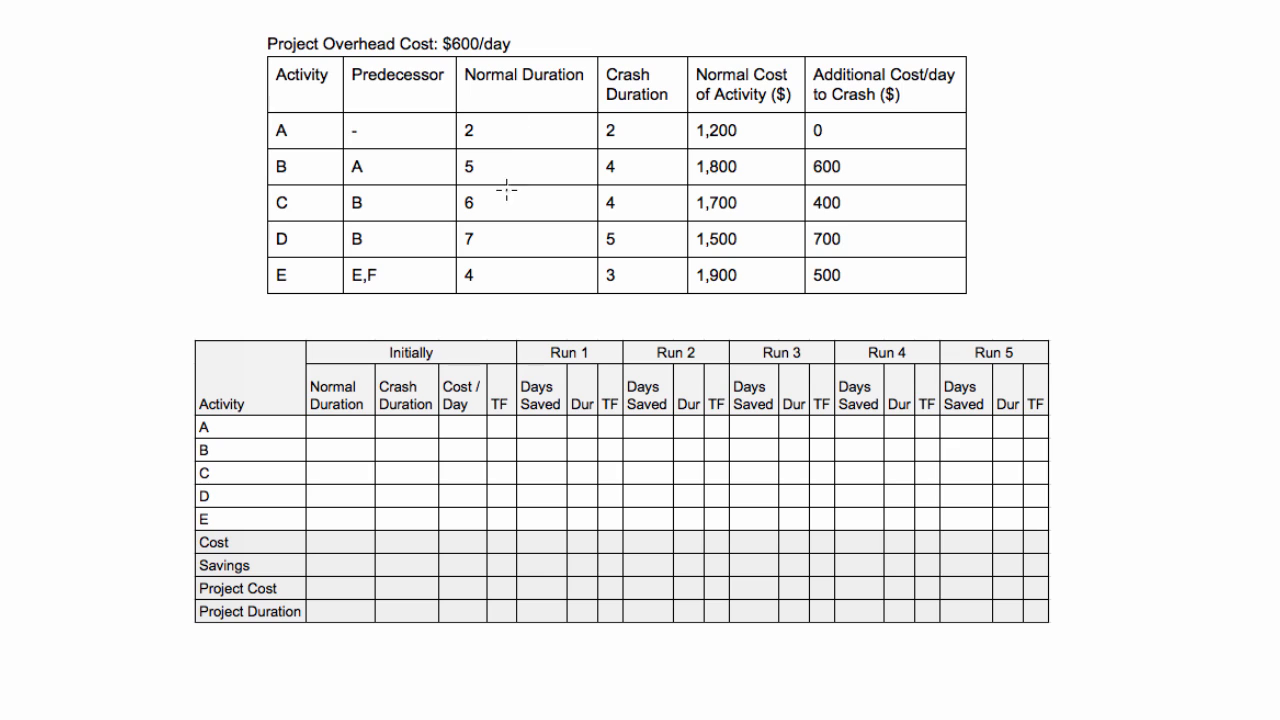
{"action": "mouse_move", "coordinate": [484, 278]}
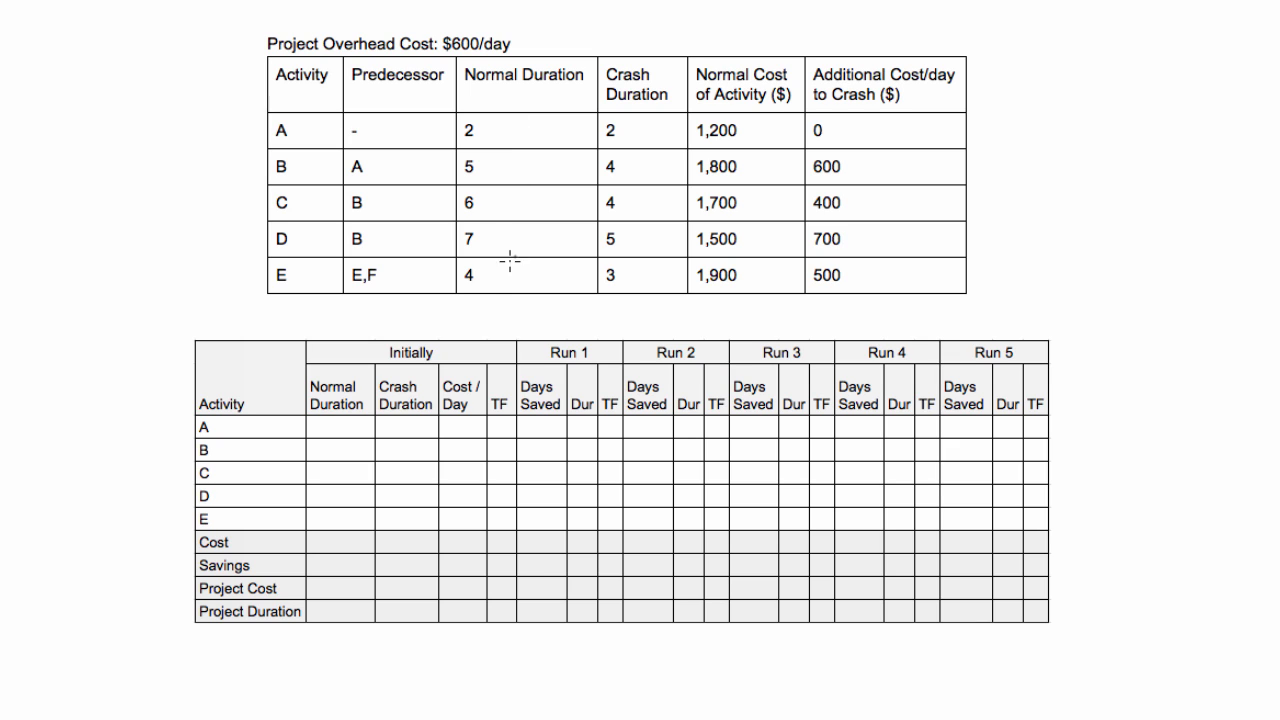
{"action": "mouse_move", "coordinate": [716, 168]}
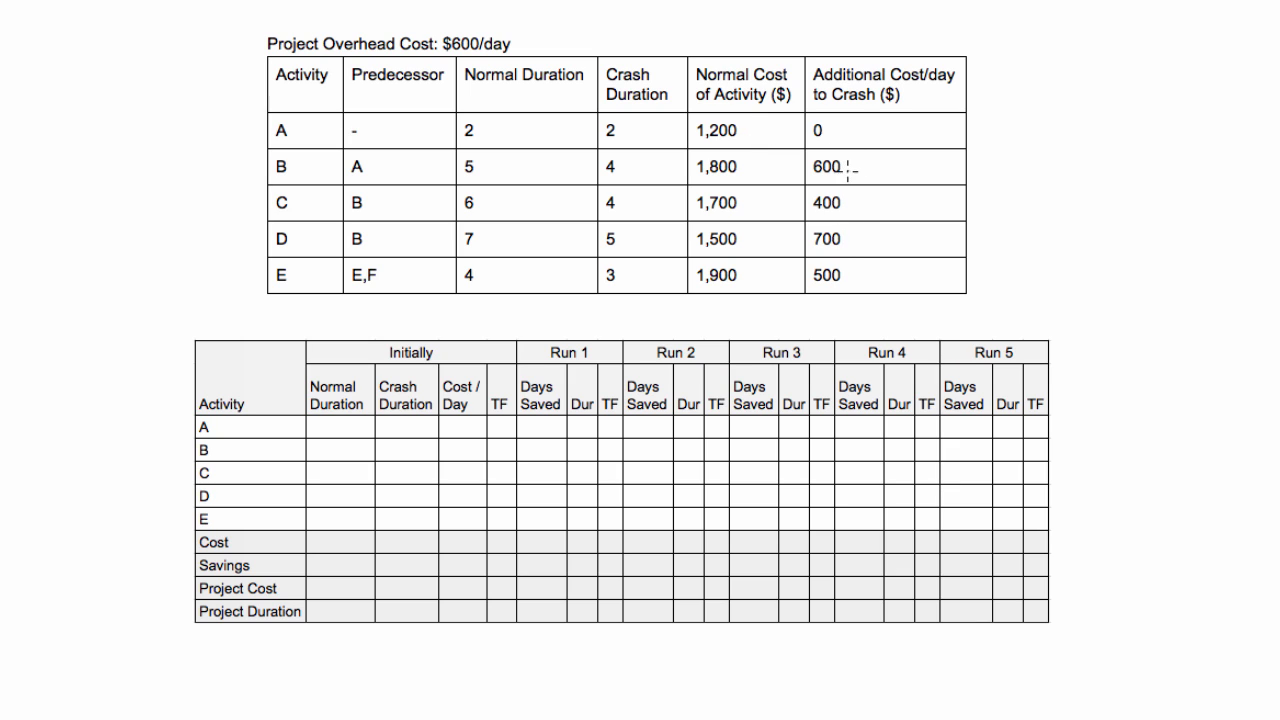
{"action": "mouse_move", "coordinate": [856, 180]}
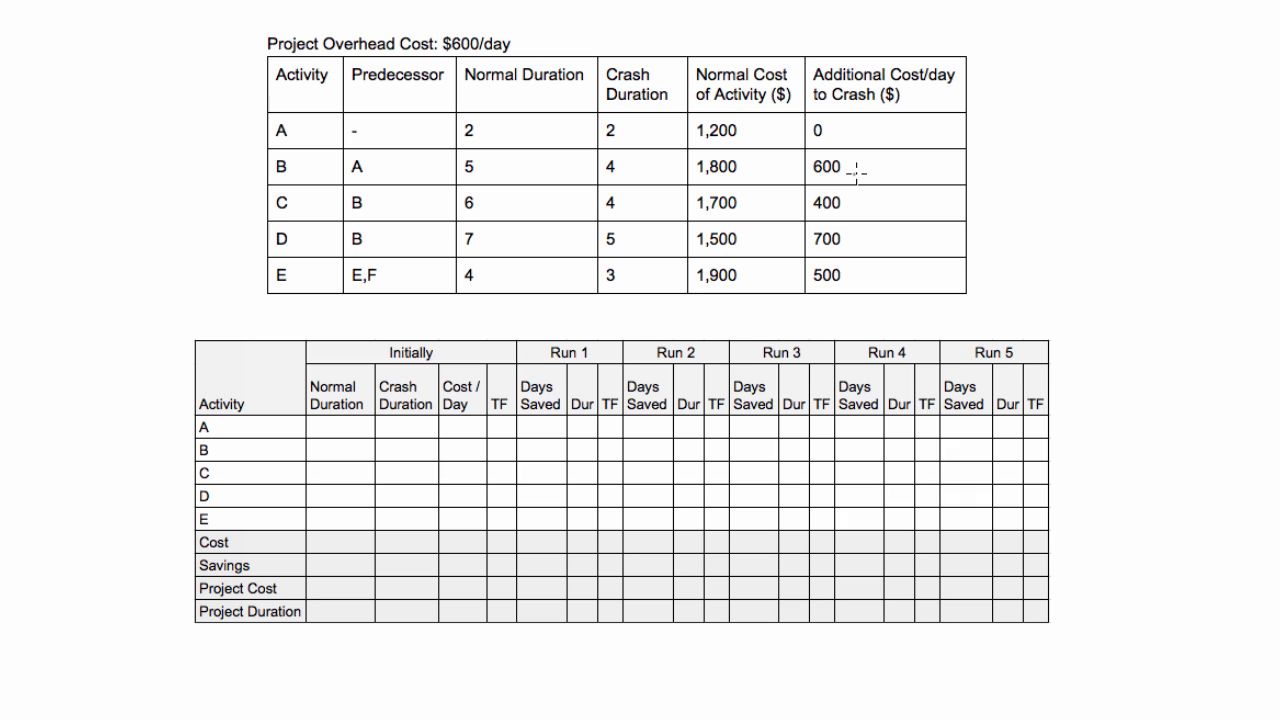
{"action": "mouse_move", "coordinate": [854, 172]}
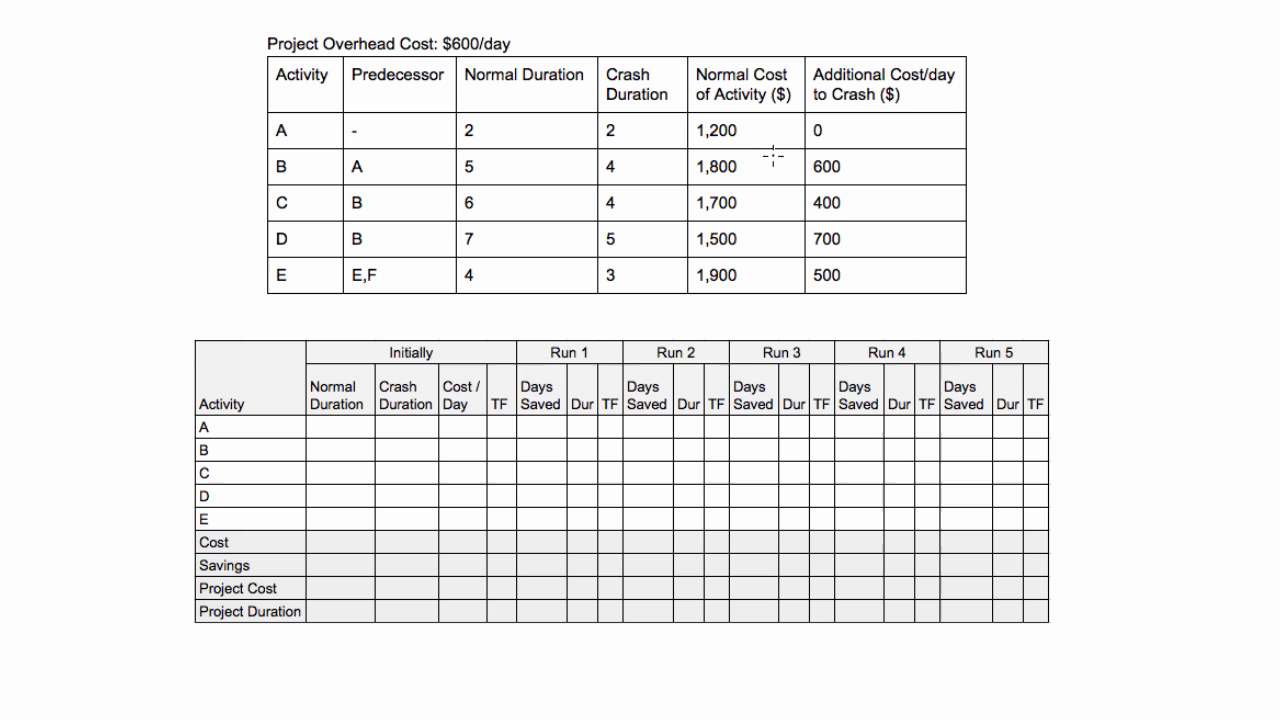
{"action": "mouse_move", "coordinate": [750, 136]}
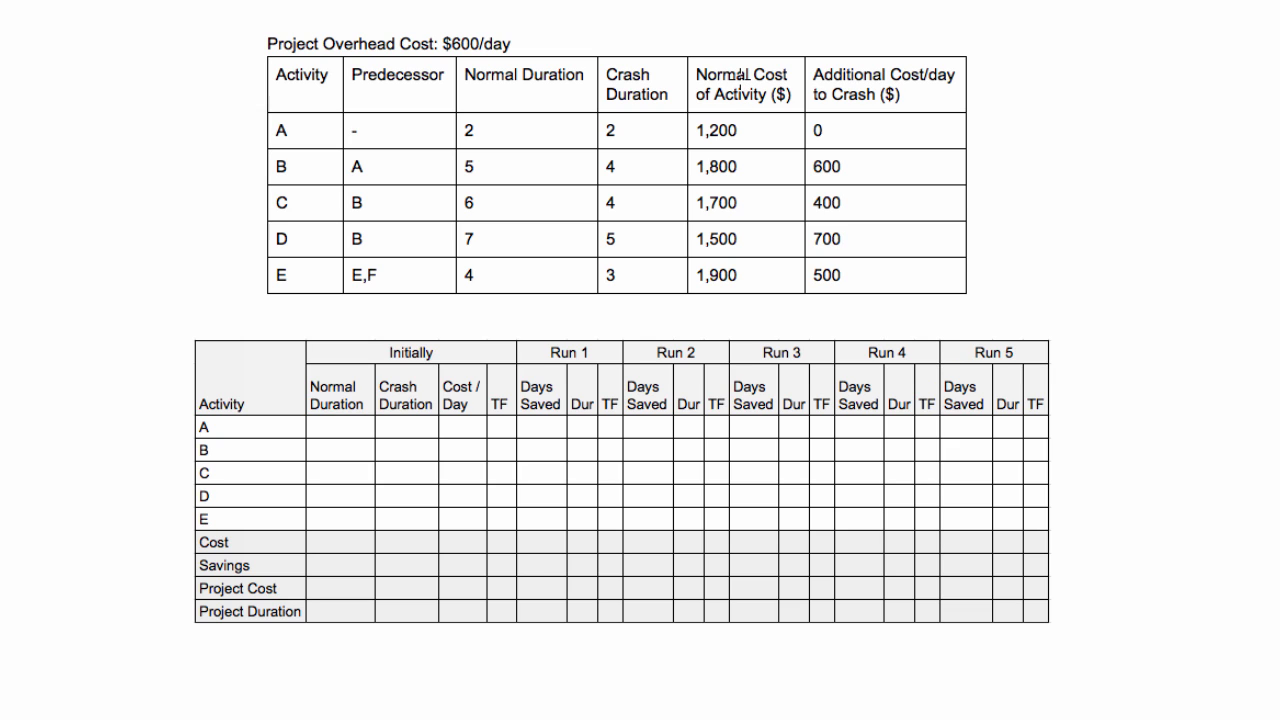
{"action": "mouse_move", "coordinate": [990, 228]}
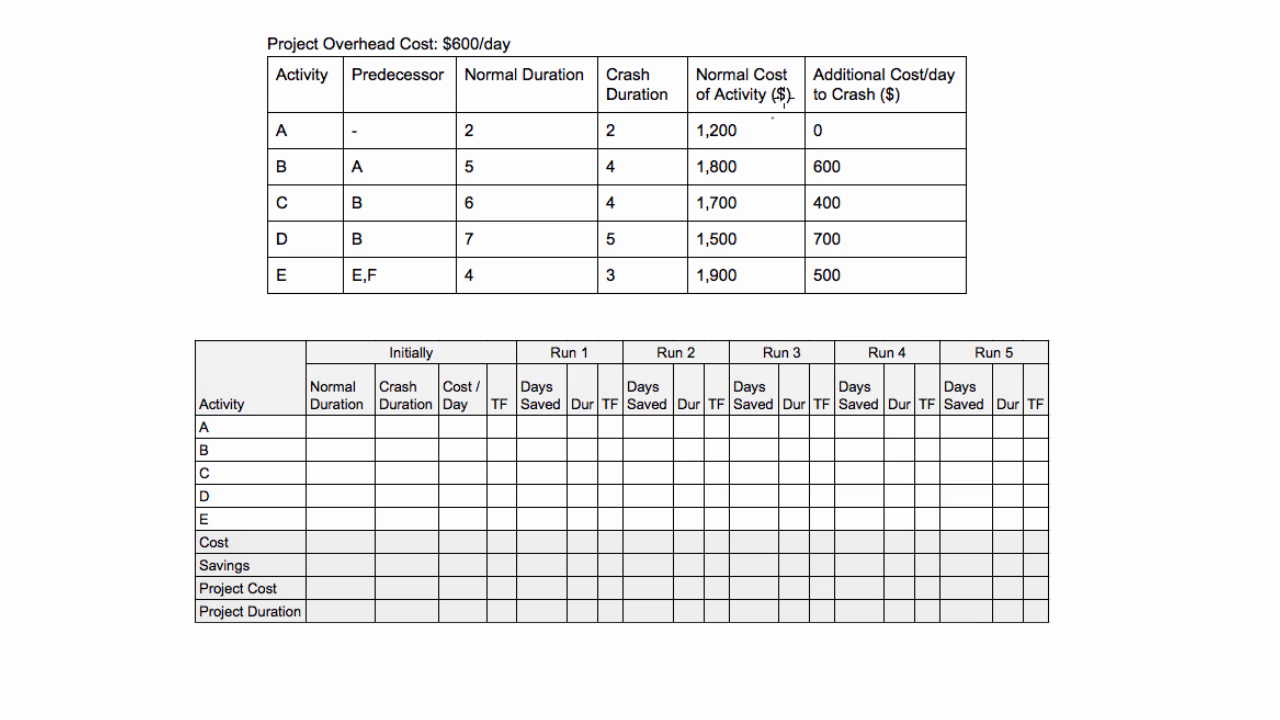
{"action": "mouse_move", "coordinate": [744, 76]}
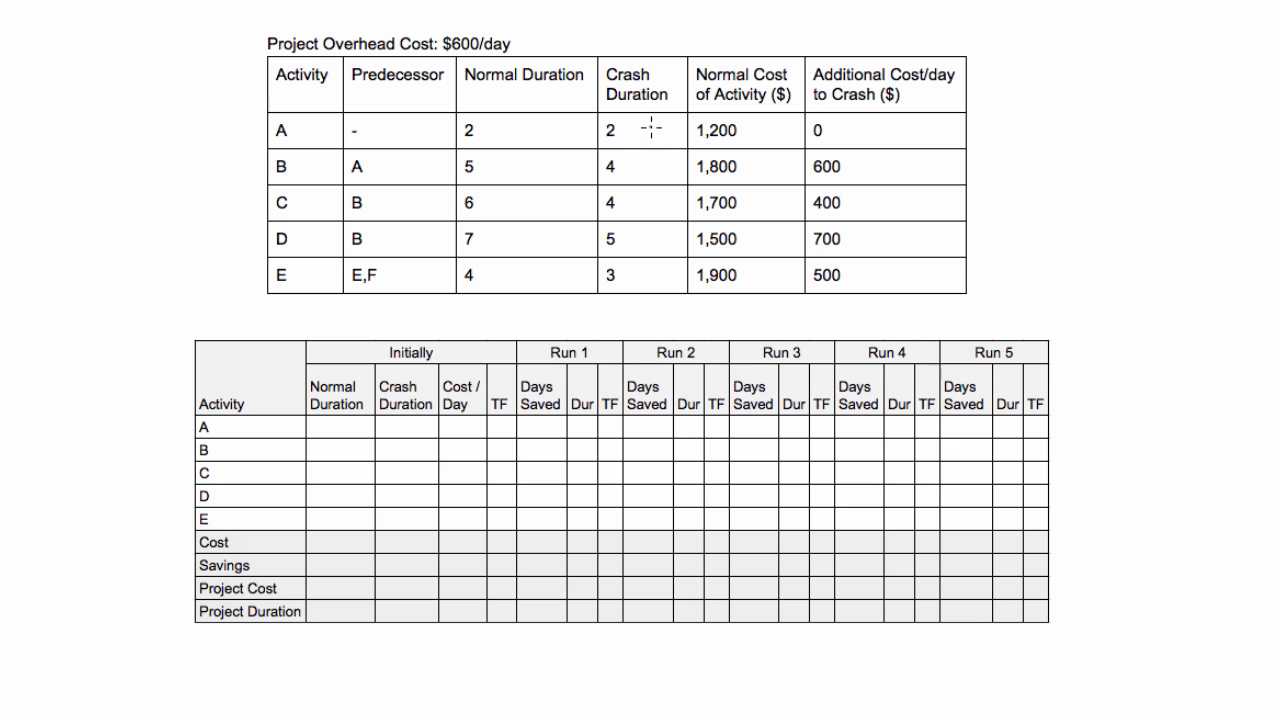
{"action": "mouse_move", "coordinate": [564, 136]}
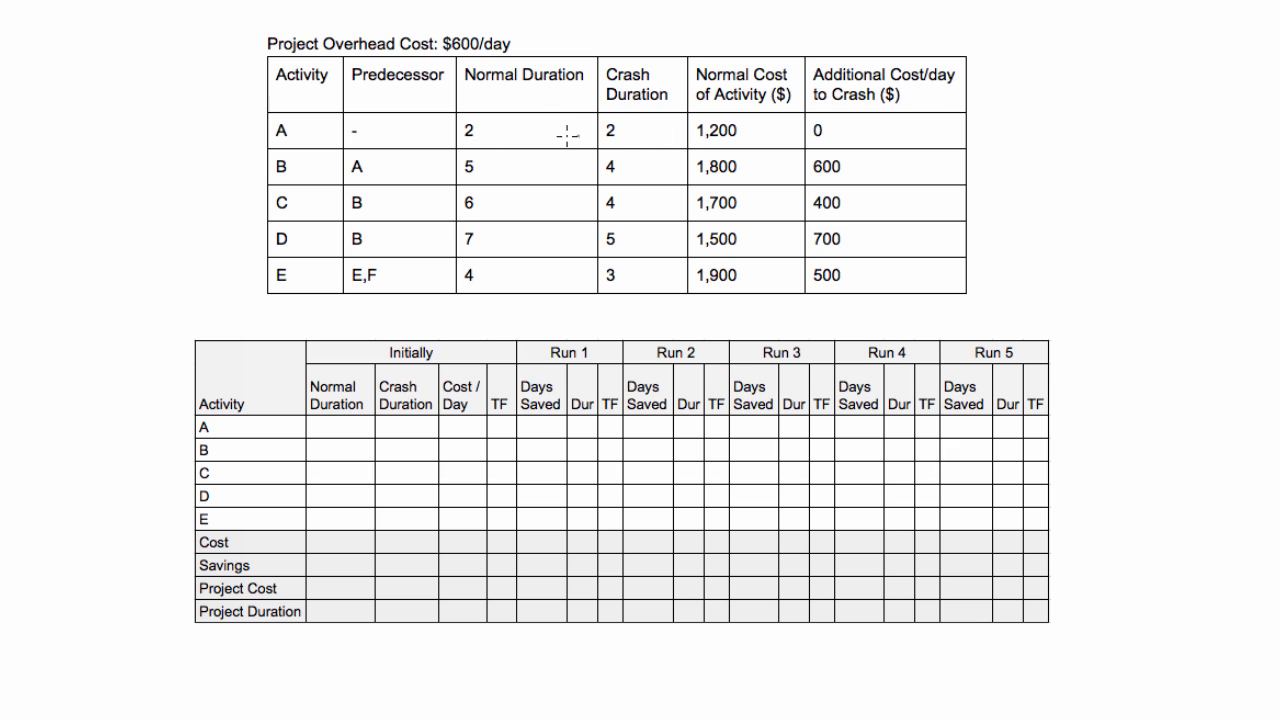
{"action": "mouse_move", "coordinate": [628, 132]}
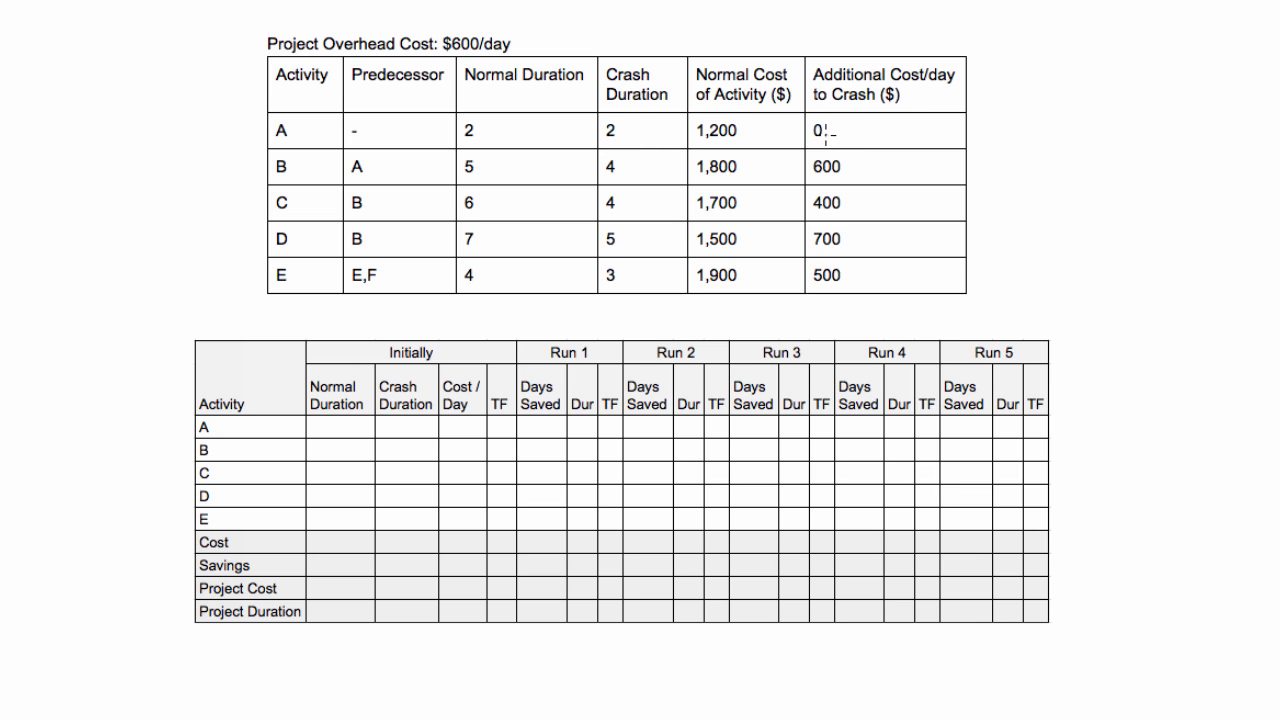
{"action": "mouse_move", "coordinate": [476, 156]}
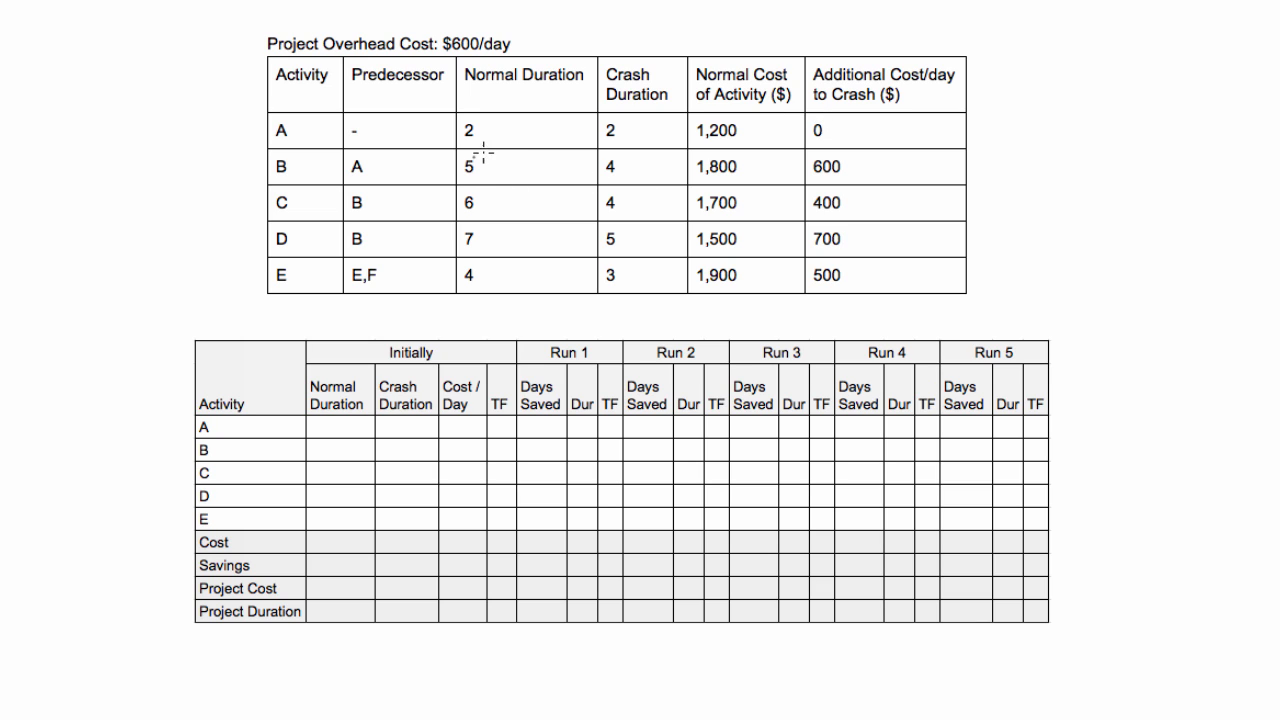
{"action": "mouse_move", "coordinate": [610, 166]}
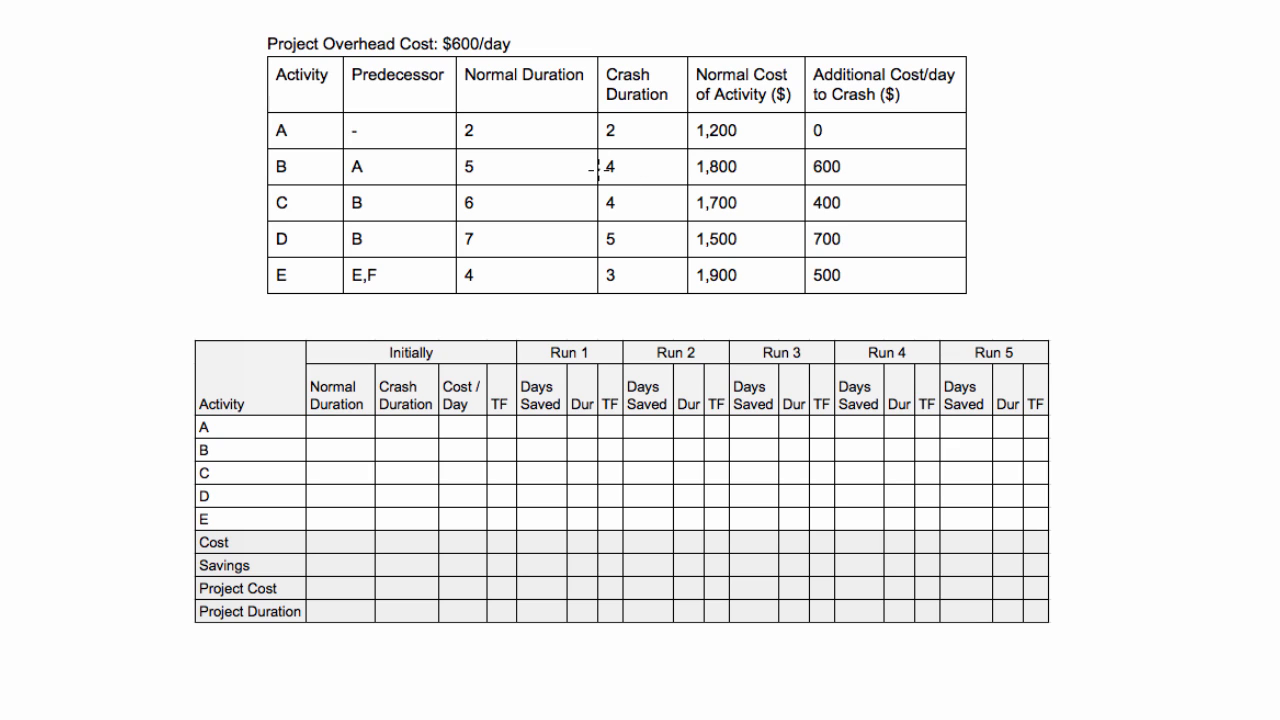
{"action": "mouse_move", "coordinate": [600, 168]}
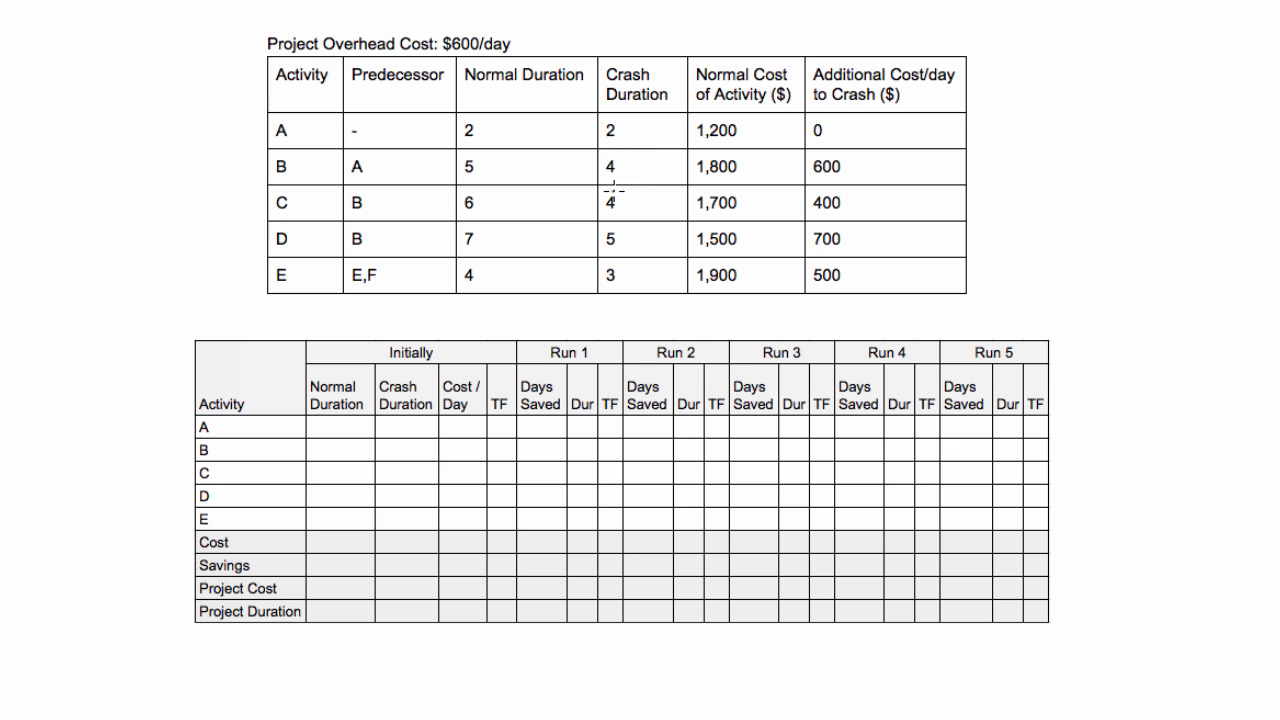
{"action": "mouse_move", "coordinate": [672, 168]}
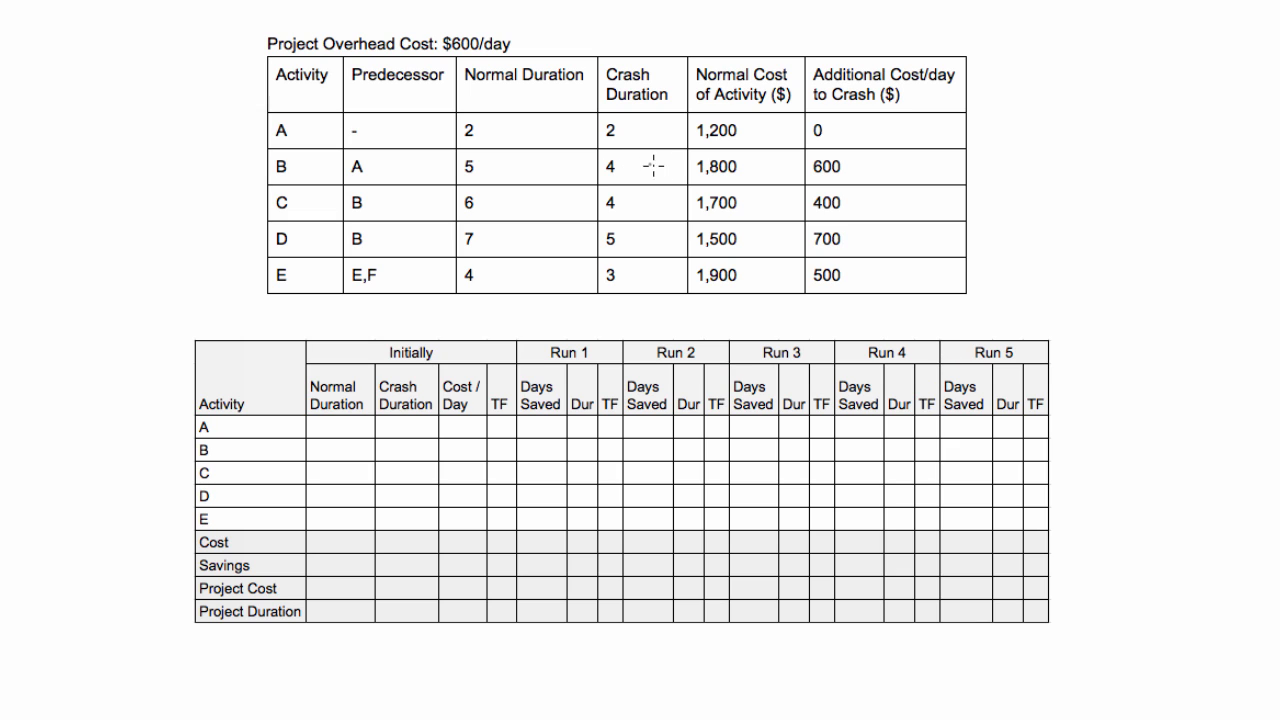
{"action": "mouse_move", "coordinate": [484, 190]}
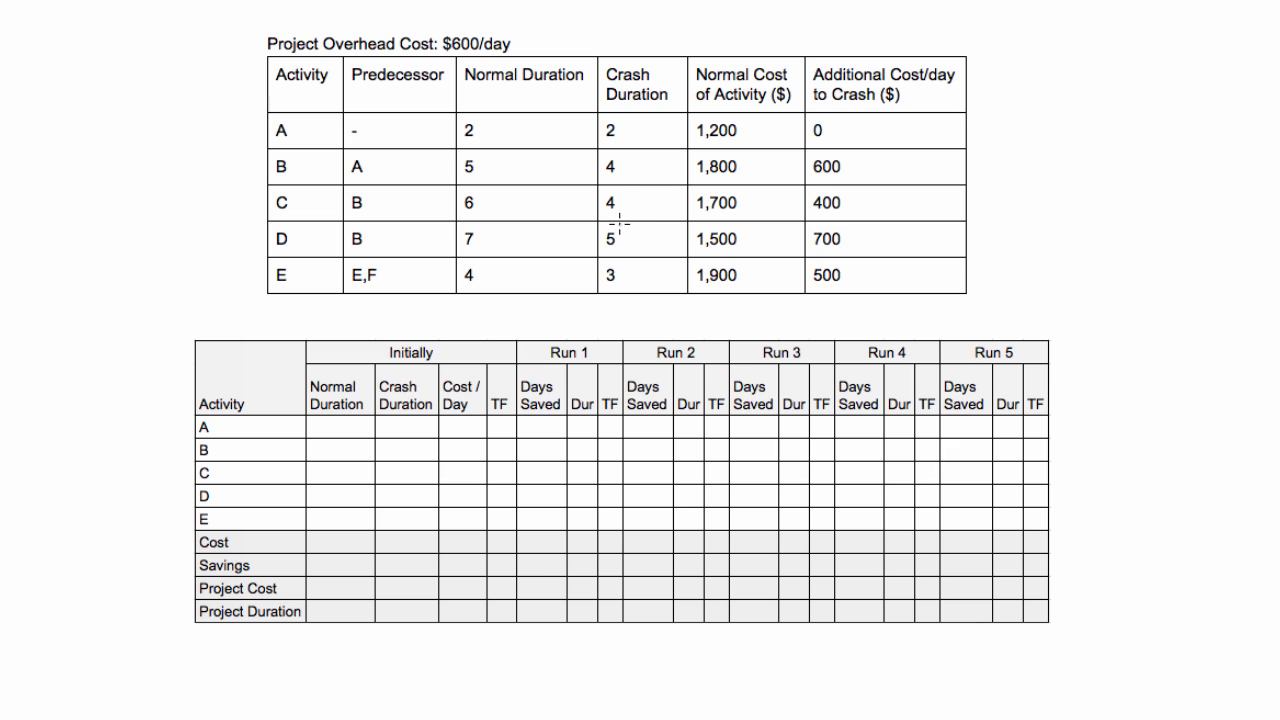
{"action": "mouse_move", "coordinate": [616, 264]}
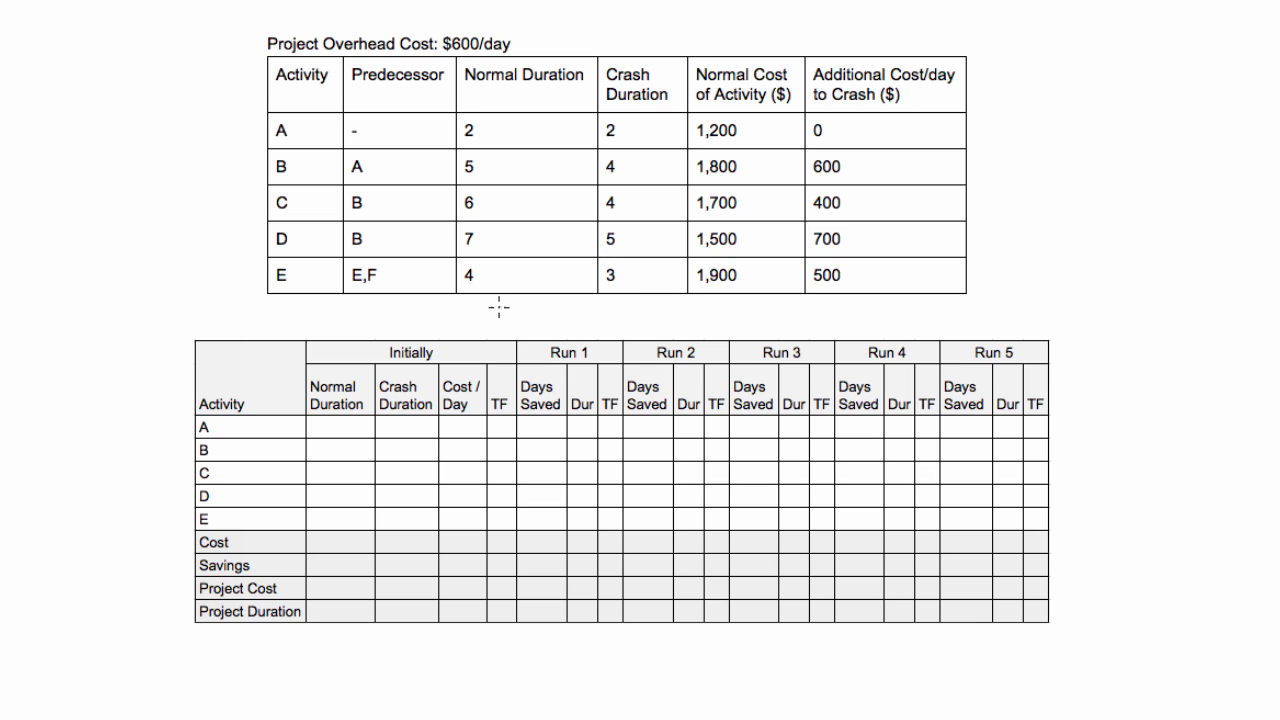
{"action": "mouse_move", "coordinate": [324, 472]}
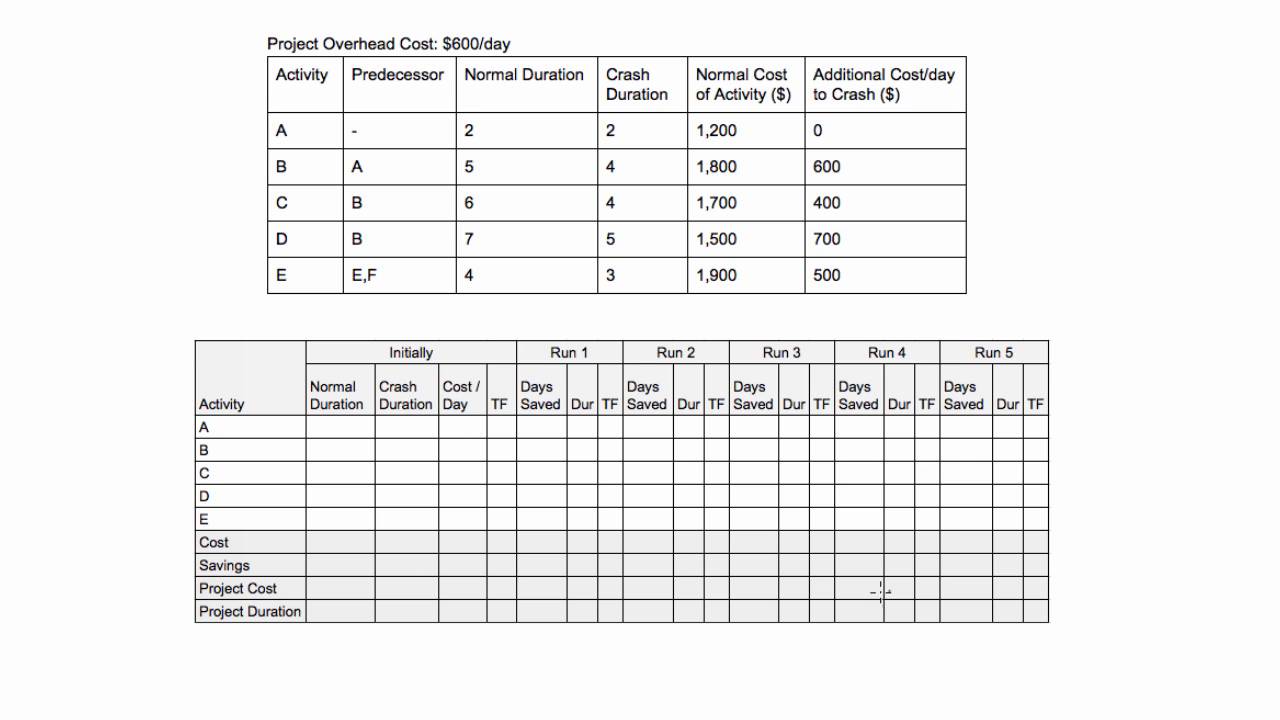
{"action": "mouse_move", "coordinate": [344, 576]}
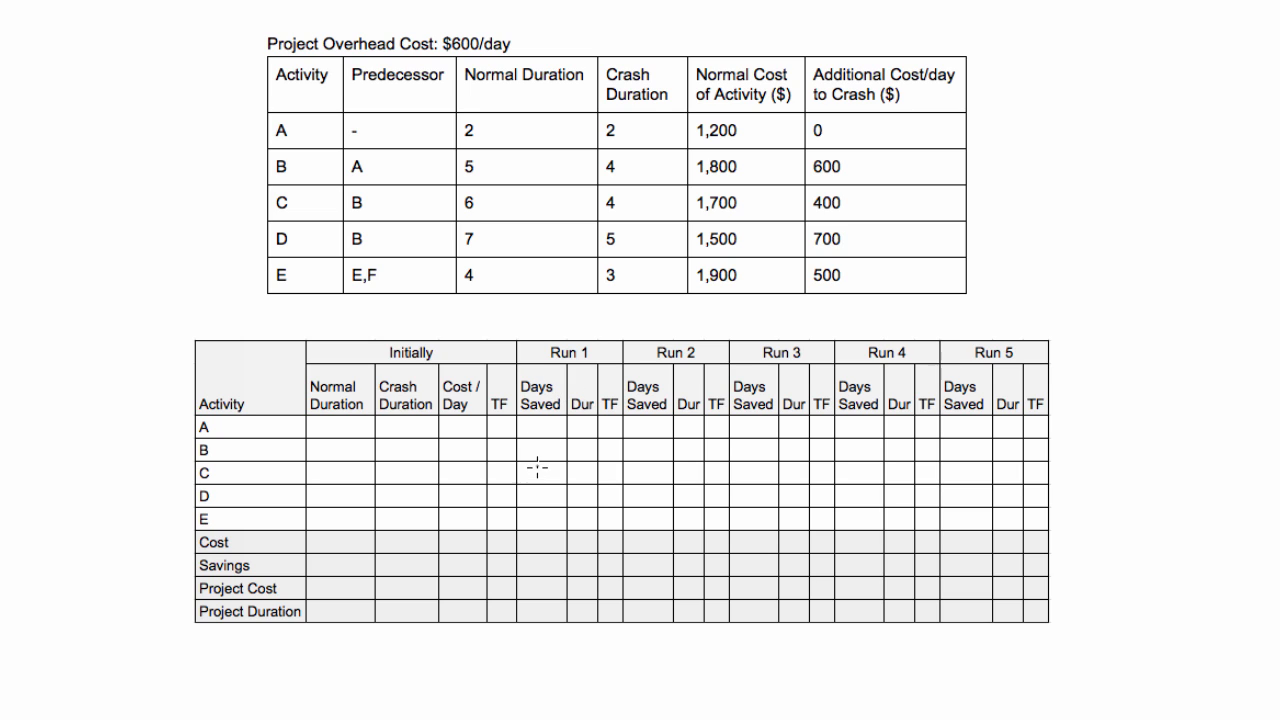
{"action": "mouse_move", "coordinate": [616, 384]}
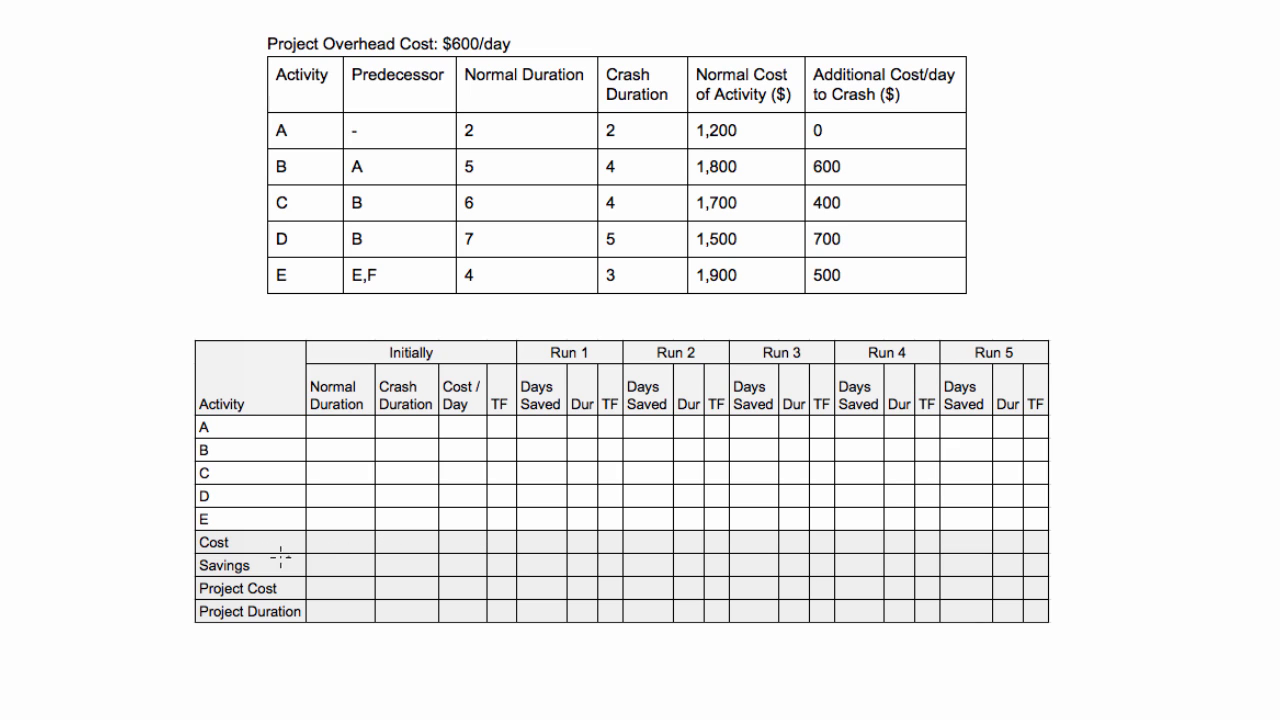
{"action": "mouse_move", "coordinate": [312, 568]}
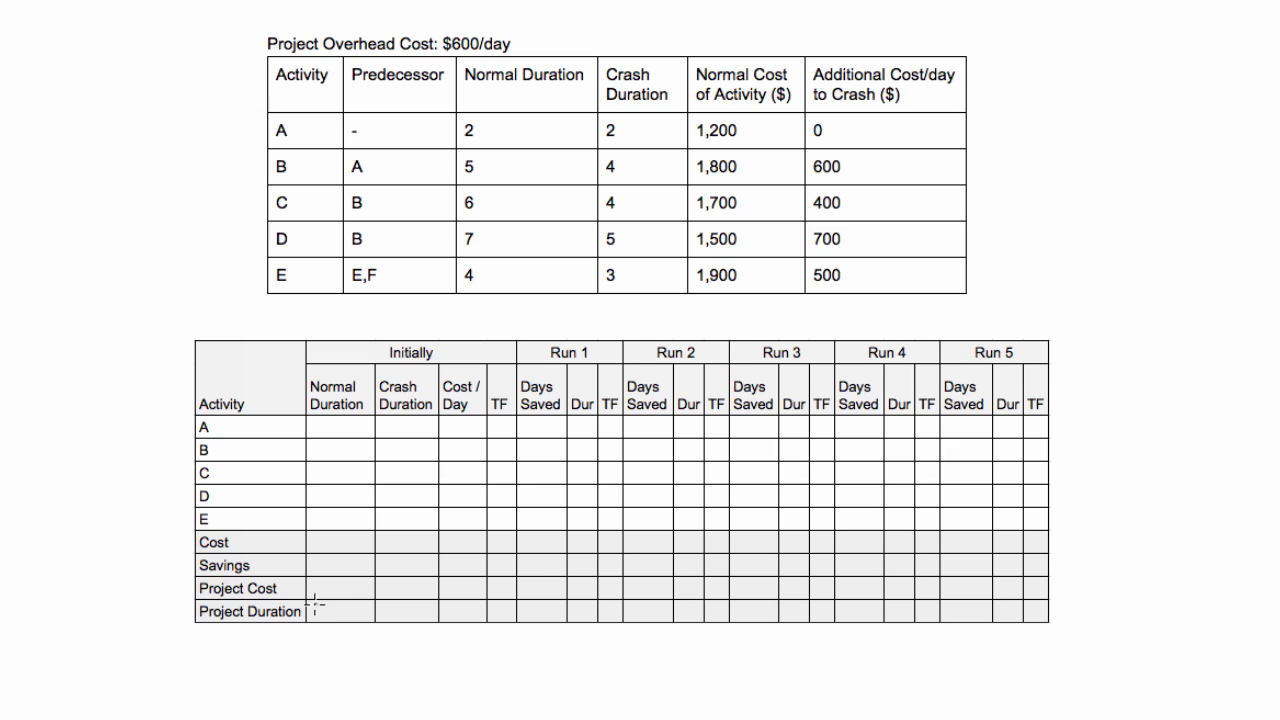
{"action": "mouse_move", "coordinate": [1008, 584]}
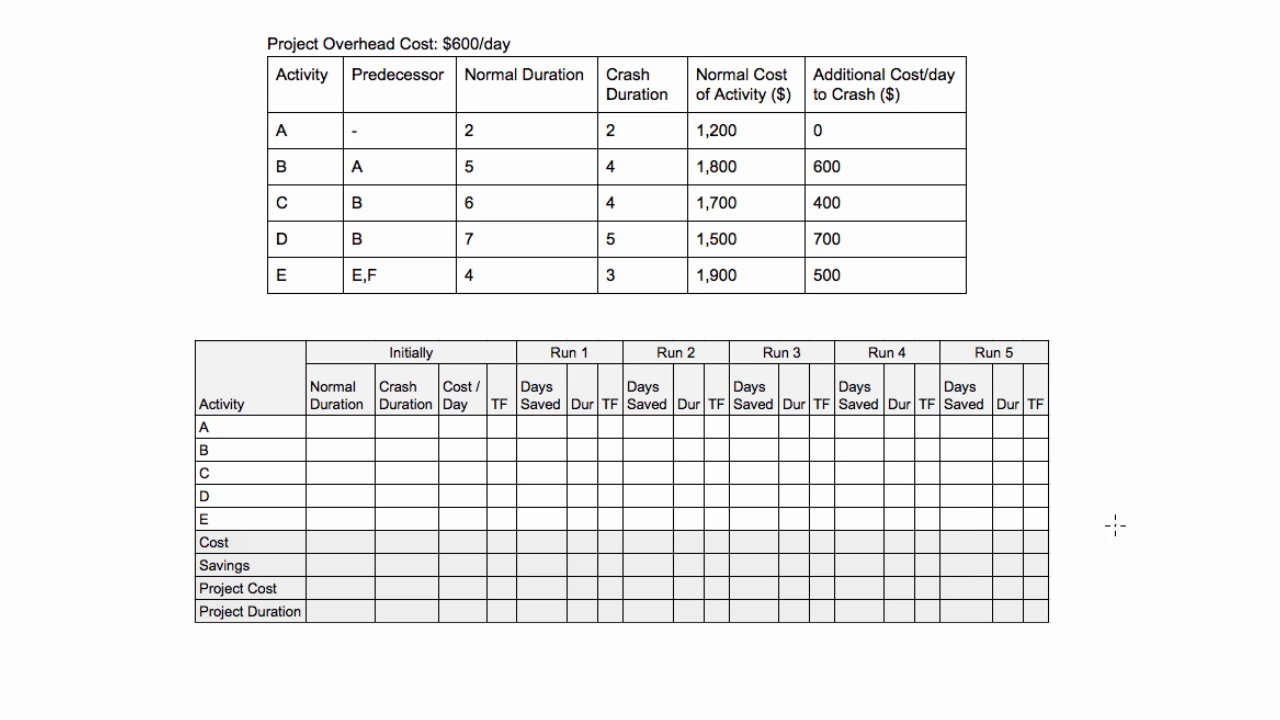
{"action": "mouse_move", "coordinate": [424, 16]}
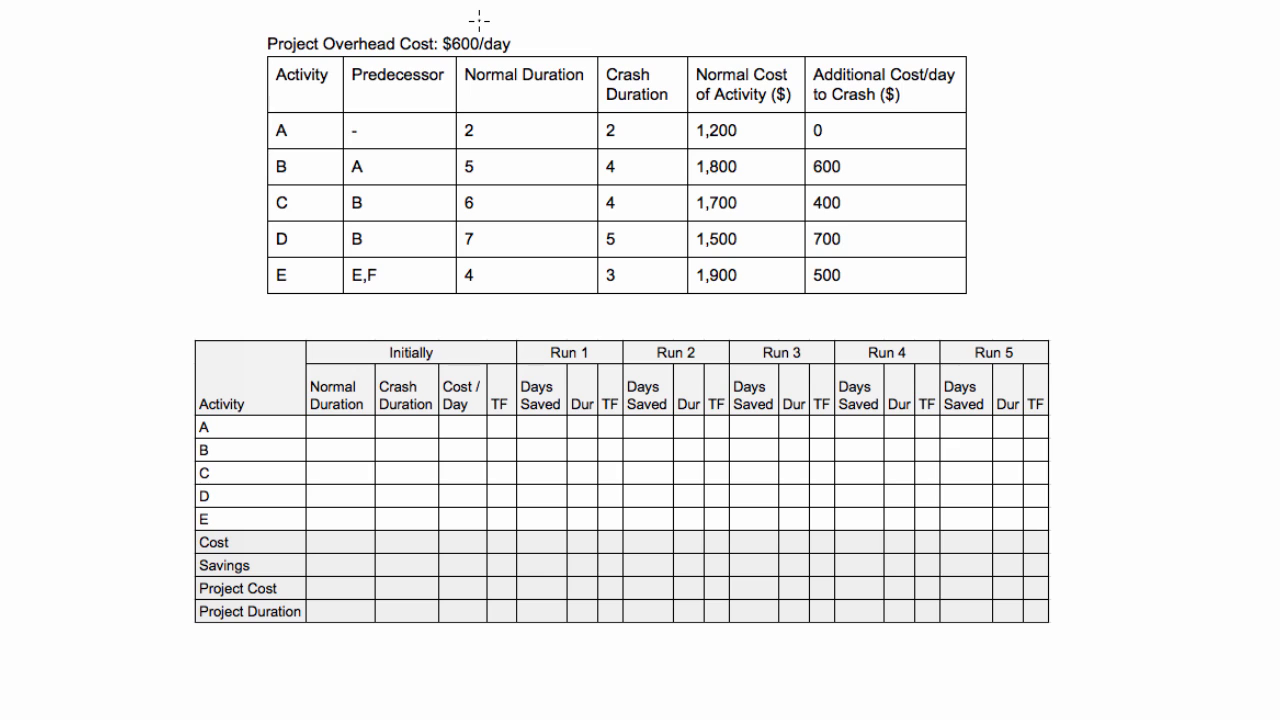
{"action": "mouse_move", "coordinate": [538, 180]}
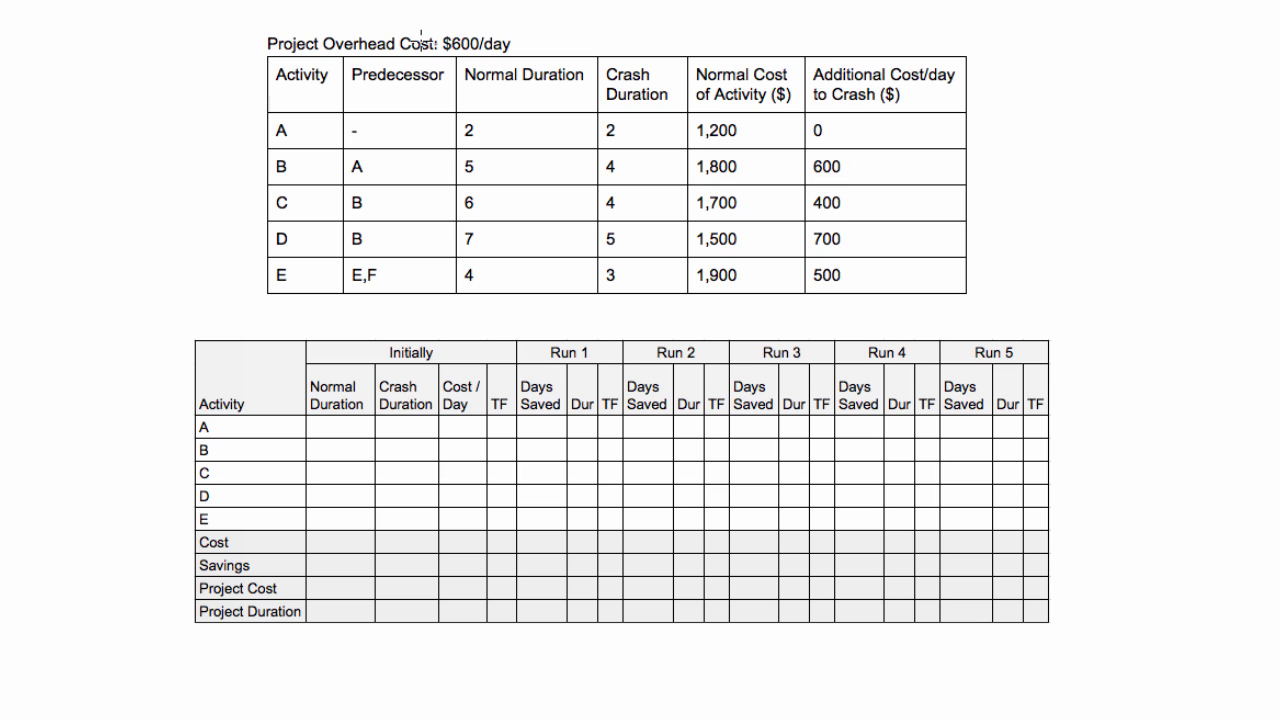
{"action": "mouse_move", "coordinate": [852, 182]}
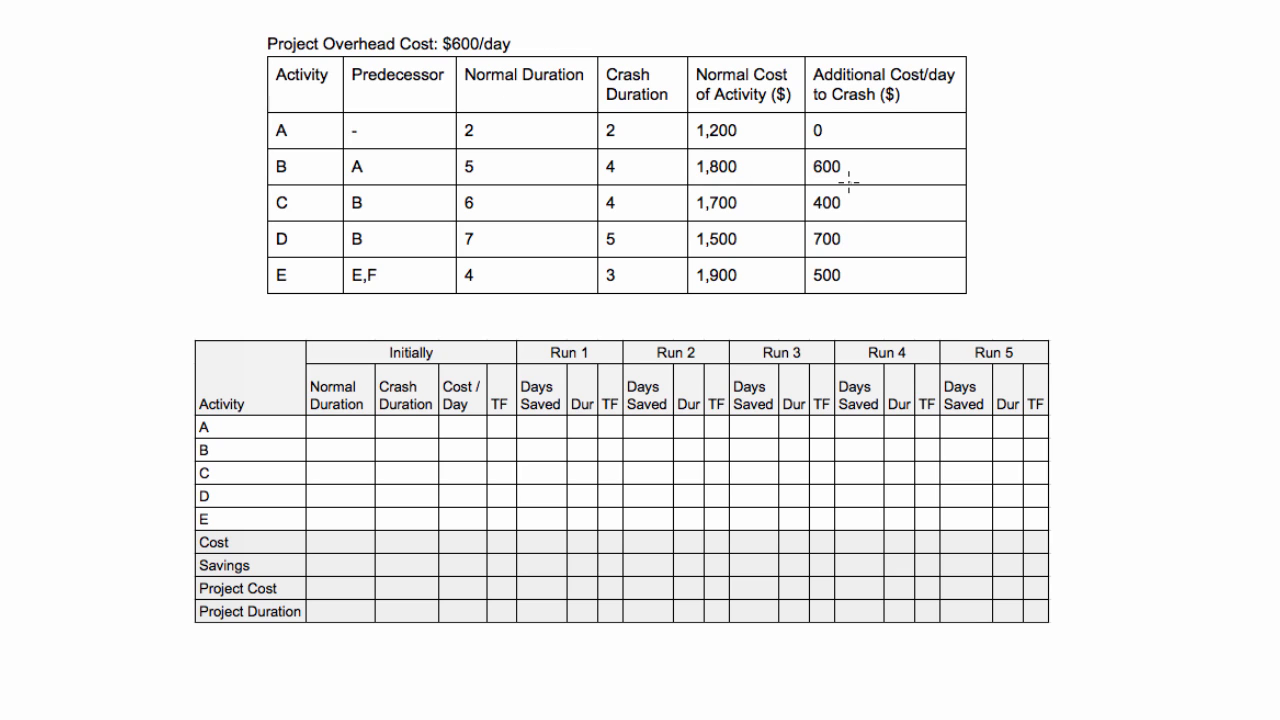
{"action": "mouse_move", "coordinate": [856, 168]}
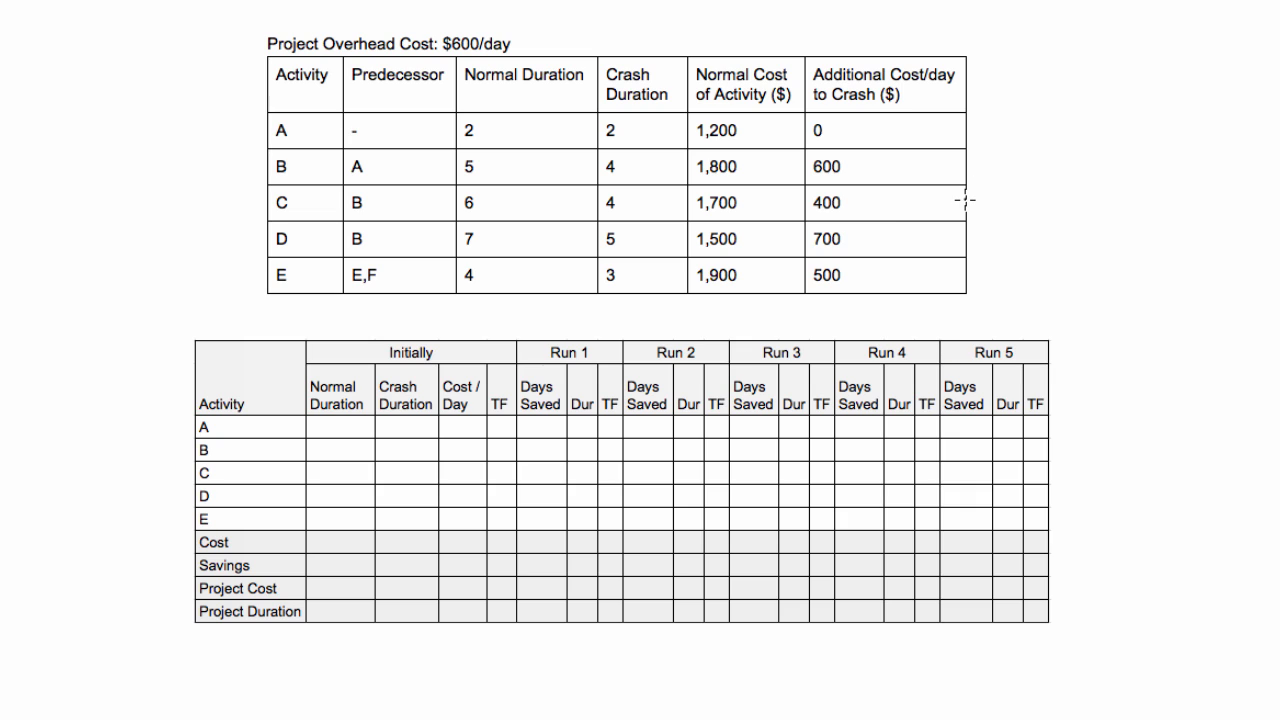
{"action": "mouse_move", "coordinate": [1042, 272]}
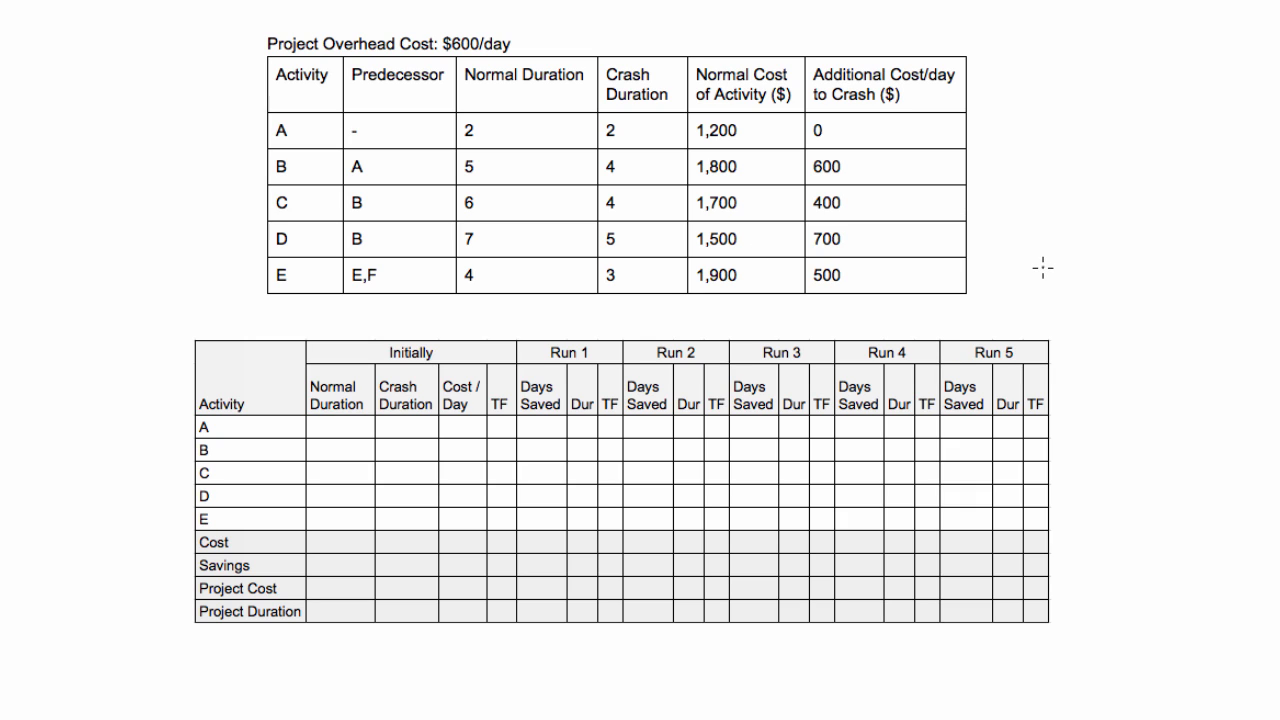
{"action": "mouse_move", "coordinate": [828, 206]}
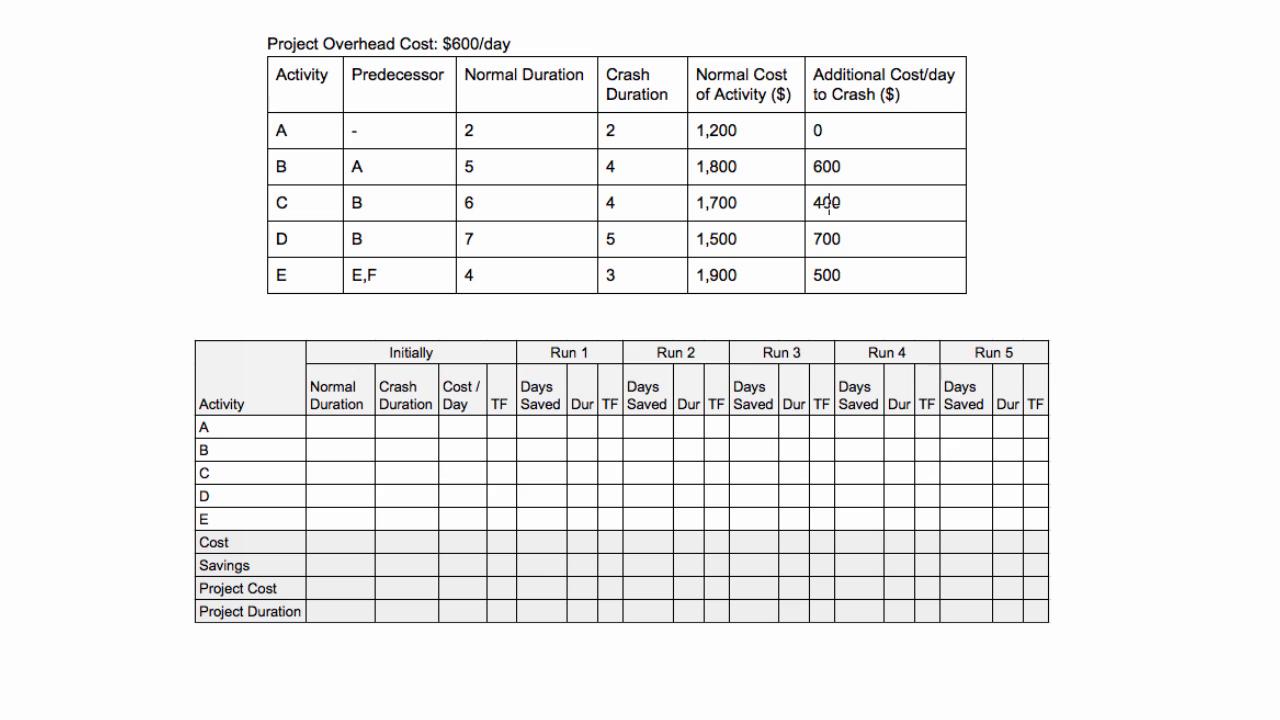
{"action": "mouse_move", "coordinate": [890, 232]}
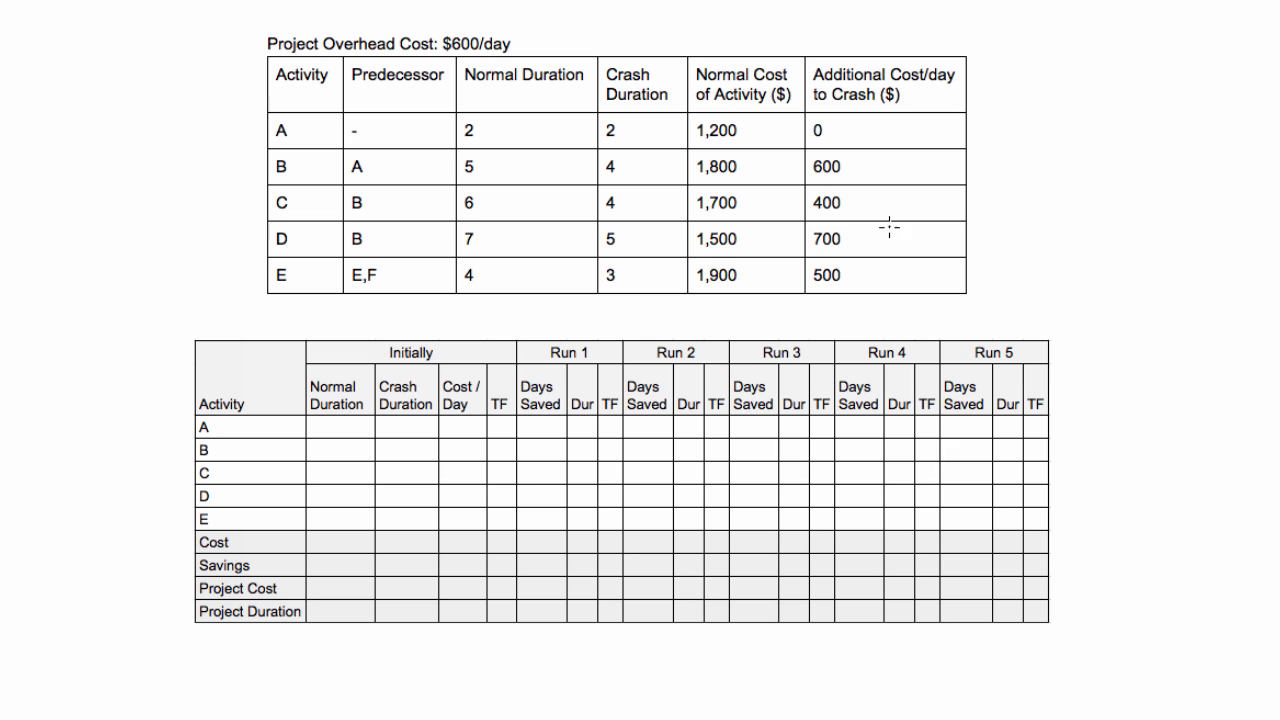
{"action": "mouse_move", "coordinate": [894, 252]}
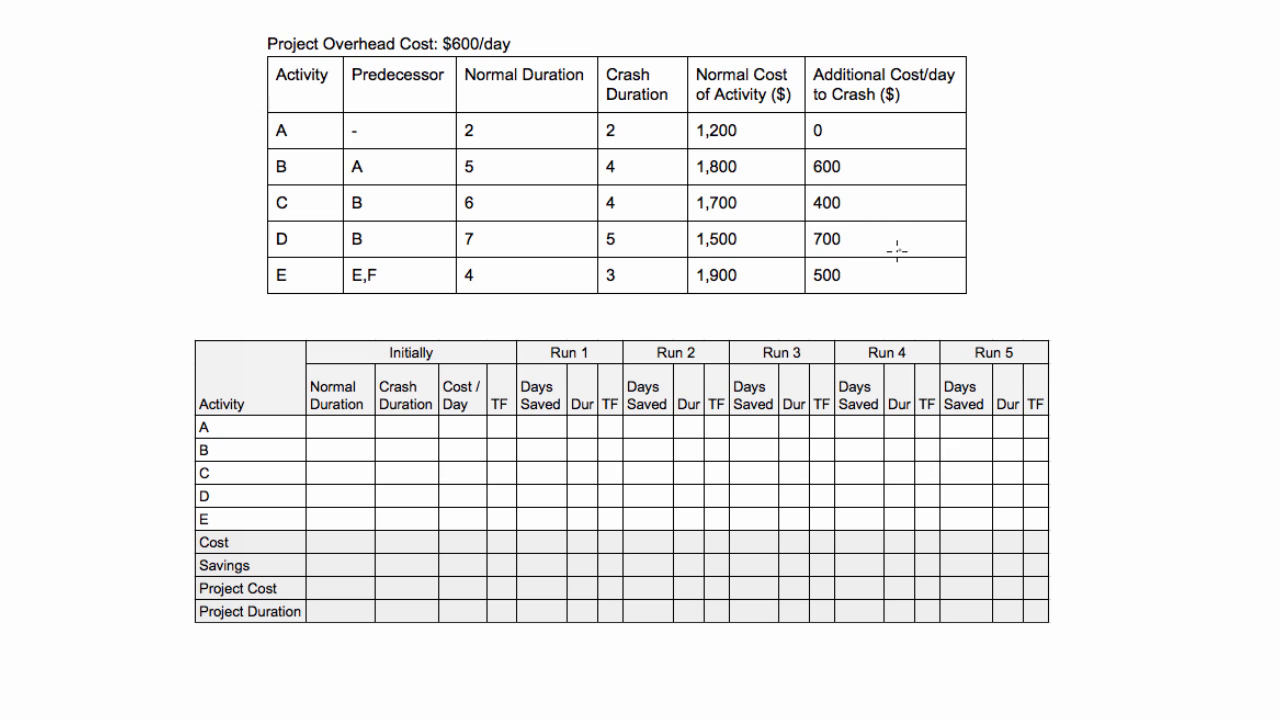